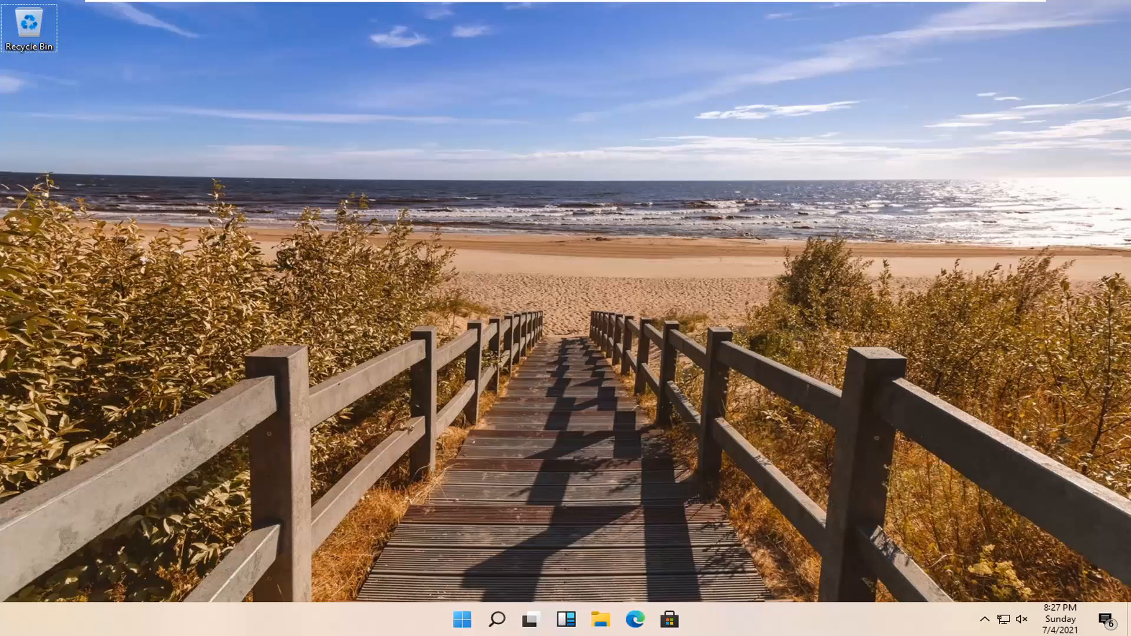
pyautogui.moveTo(743, 289)
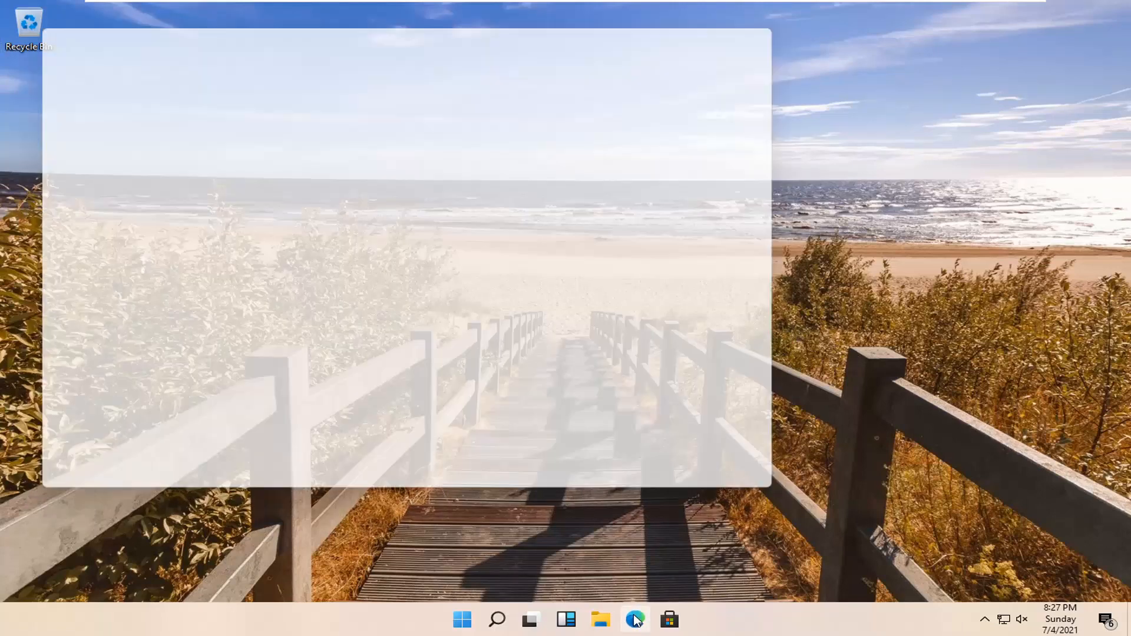
# Launch Microsoft Edge from the taskbar to reach the Google home page
pyautogui.click(633, 619)
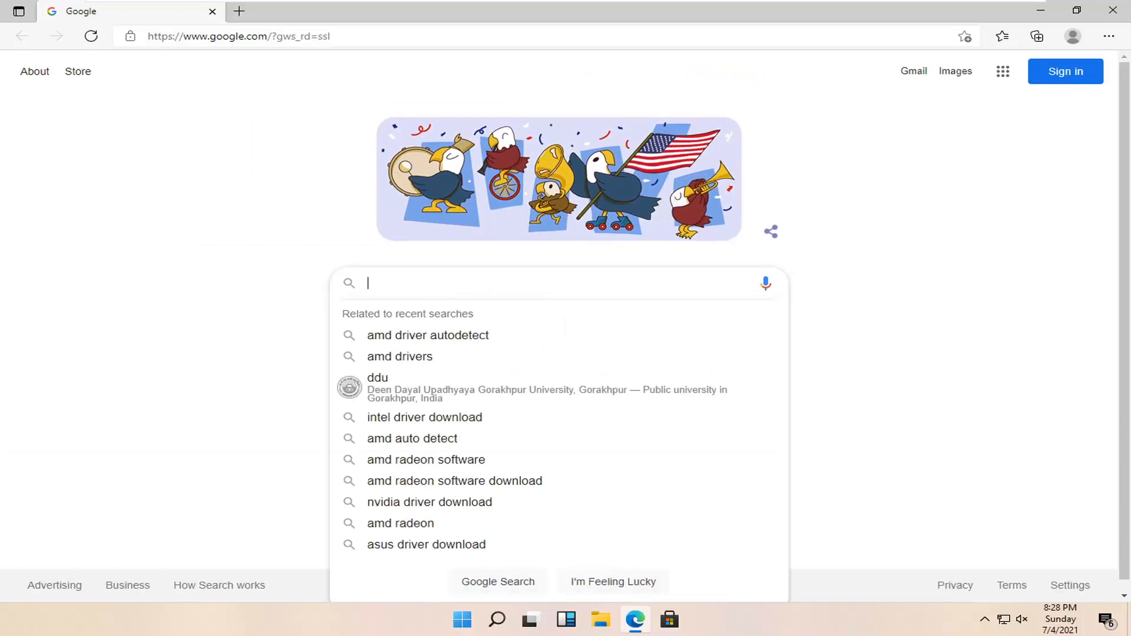
# Search Google for 'intel graphics card driver' and open Intel's Downloads for Graphics result
pyautogui.write('intel graphics card driver')
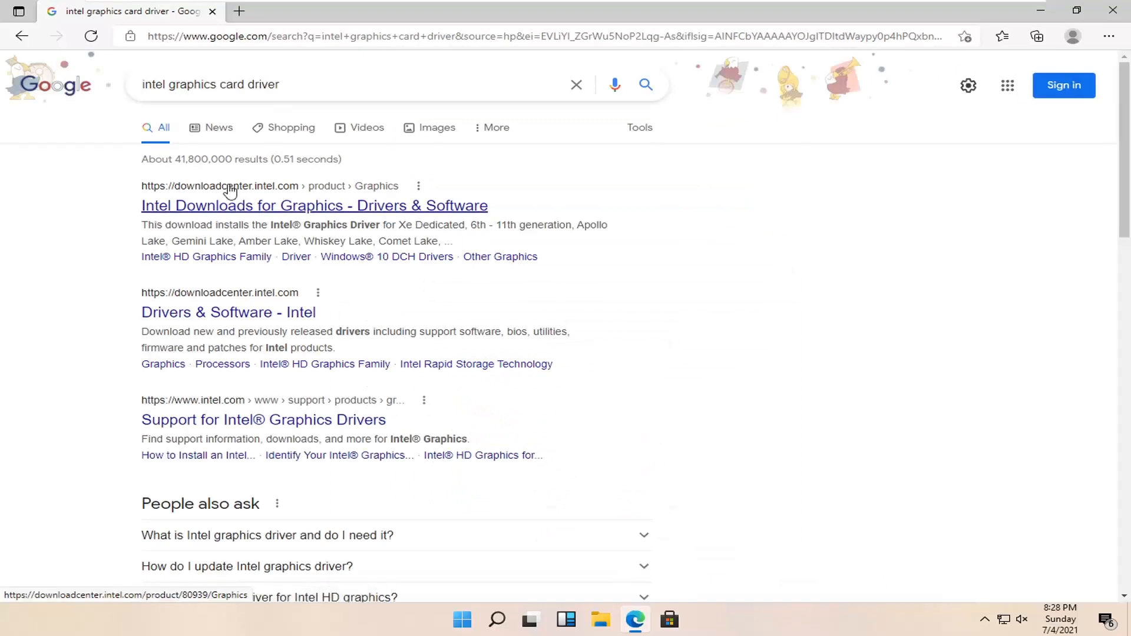
pyautogui.moveTo(292, 202)
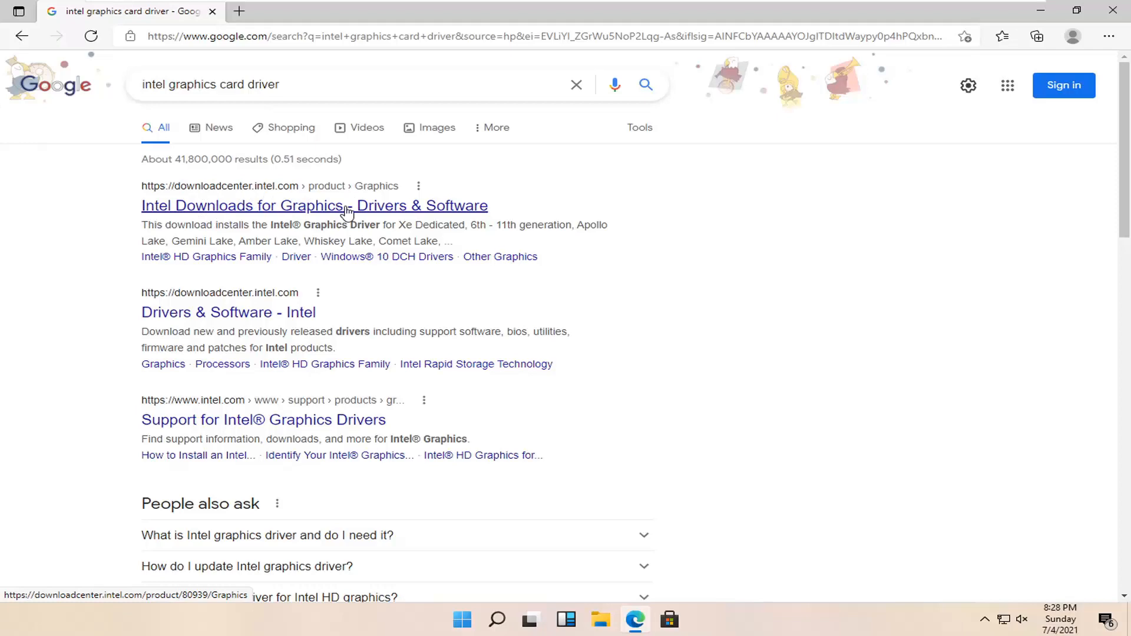
pyautogui.click(314, 205)
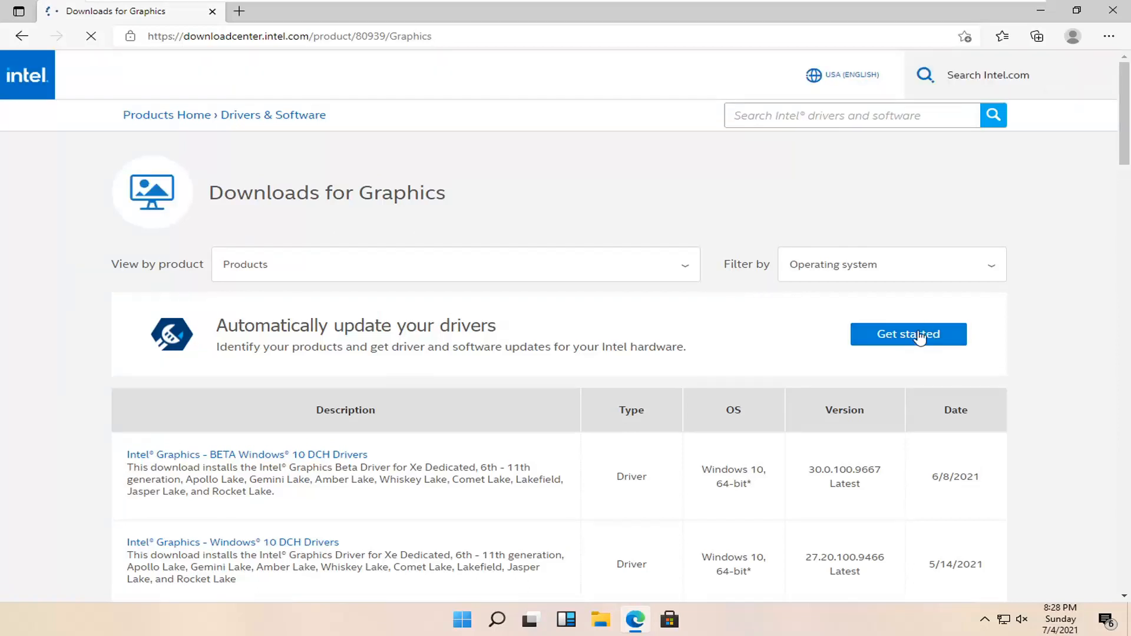
# Choose 'Get started' for automatic driver updates, then download the Driver & Support Assistant installer
pyautogui.click(908, 334)
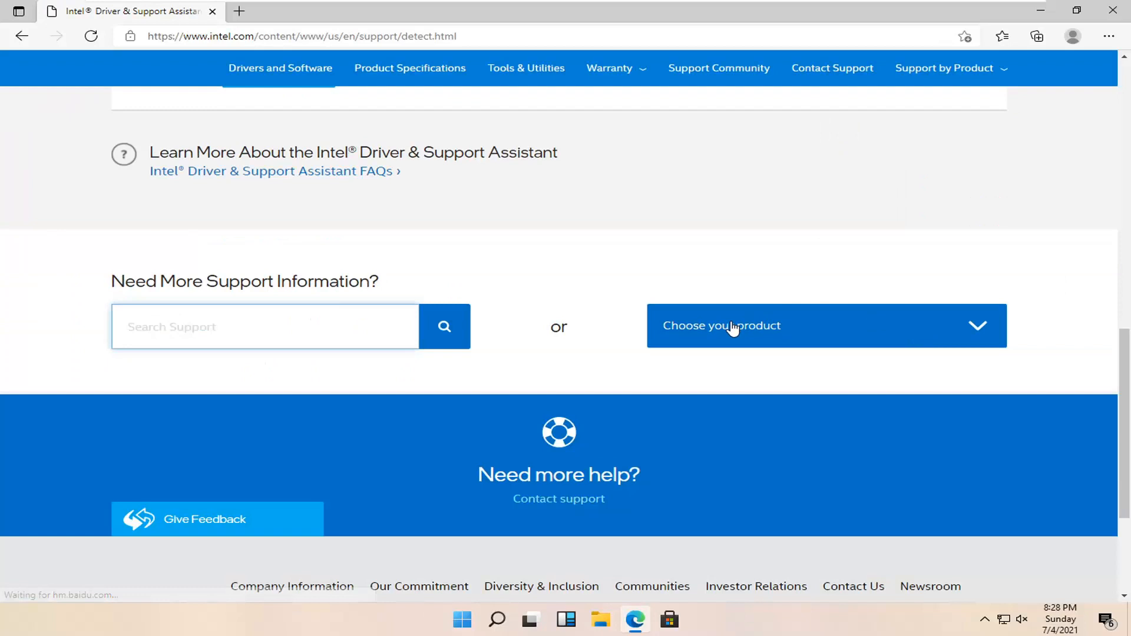
pyautogui.scroll(3)
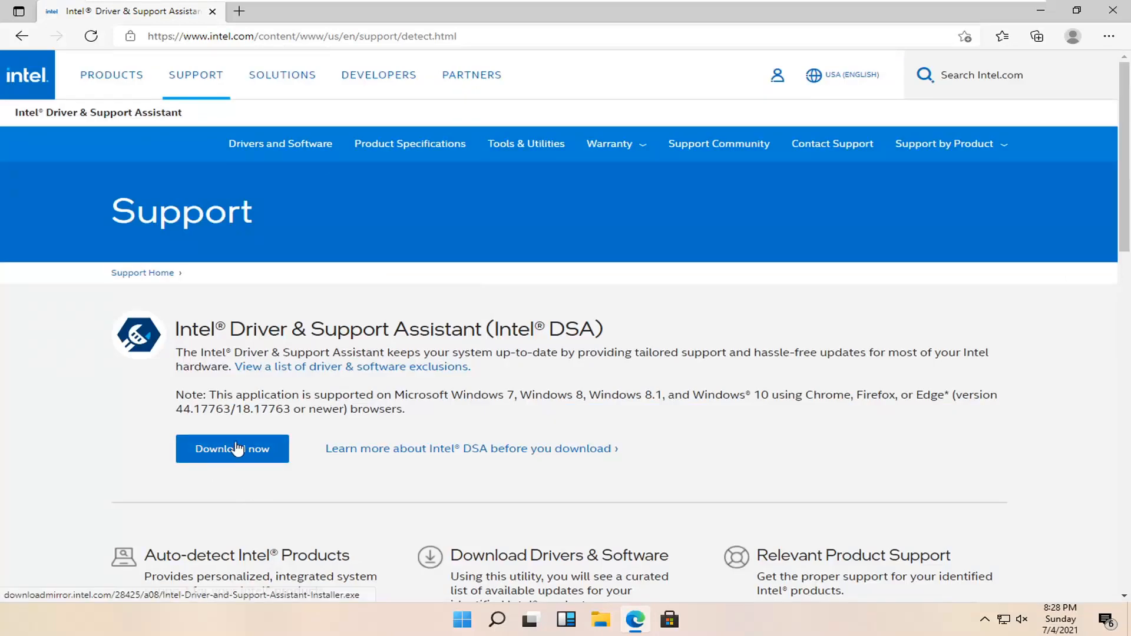
pyautogui.click(231, 448)
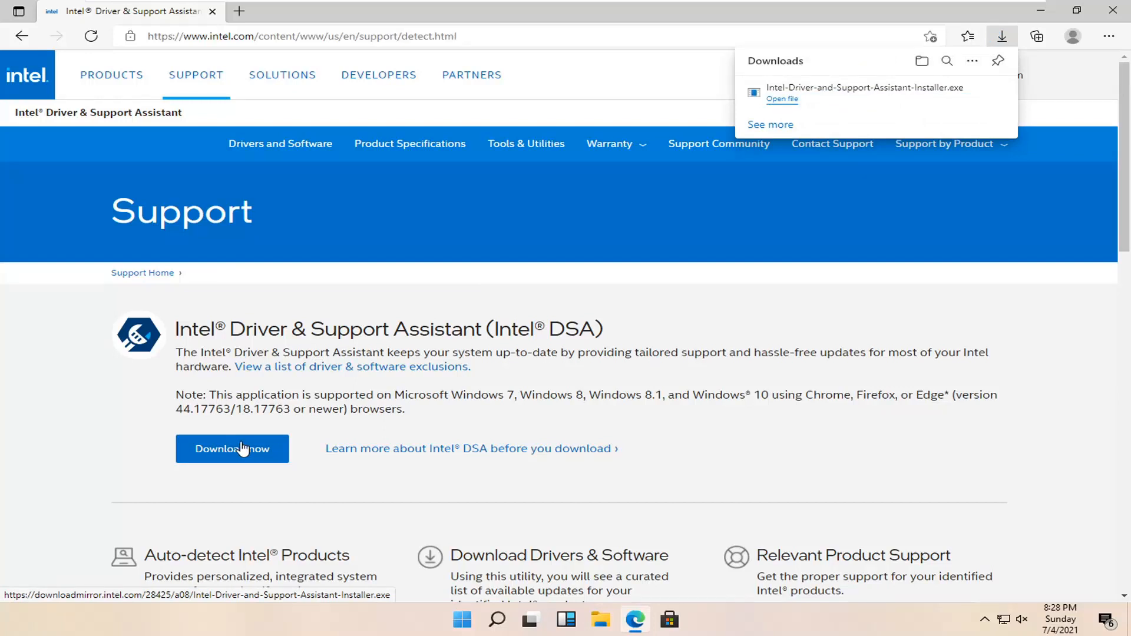
pyautogui.moveTo(848, 101)
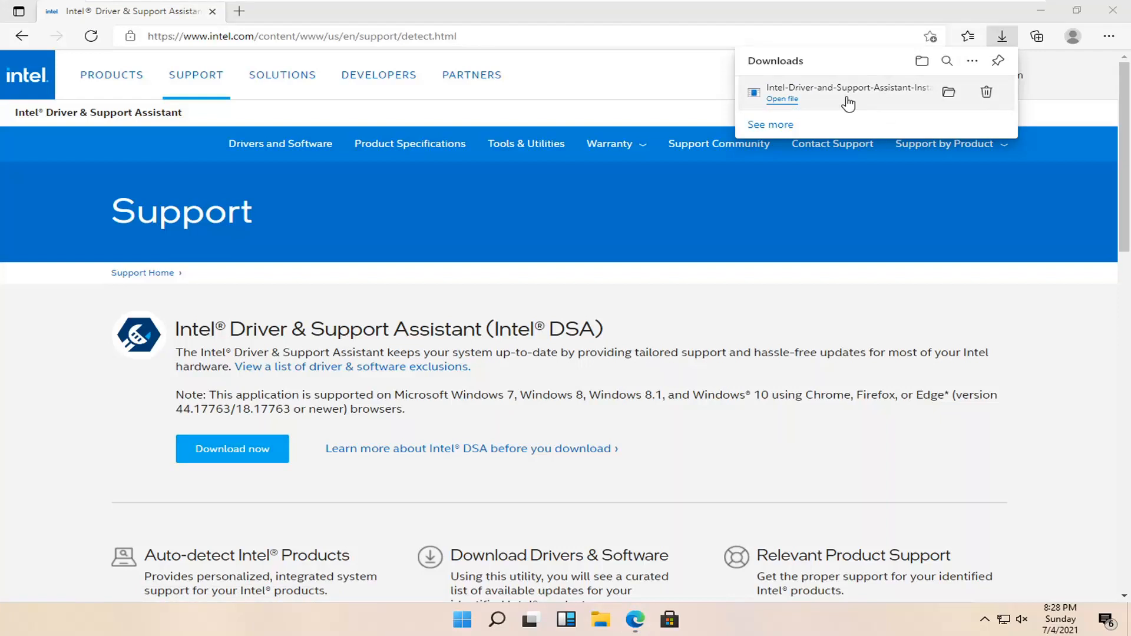
# Run the downloaded installer, agree to the license terms, and start Install
pyautogui.click(782, 99)
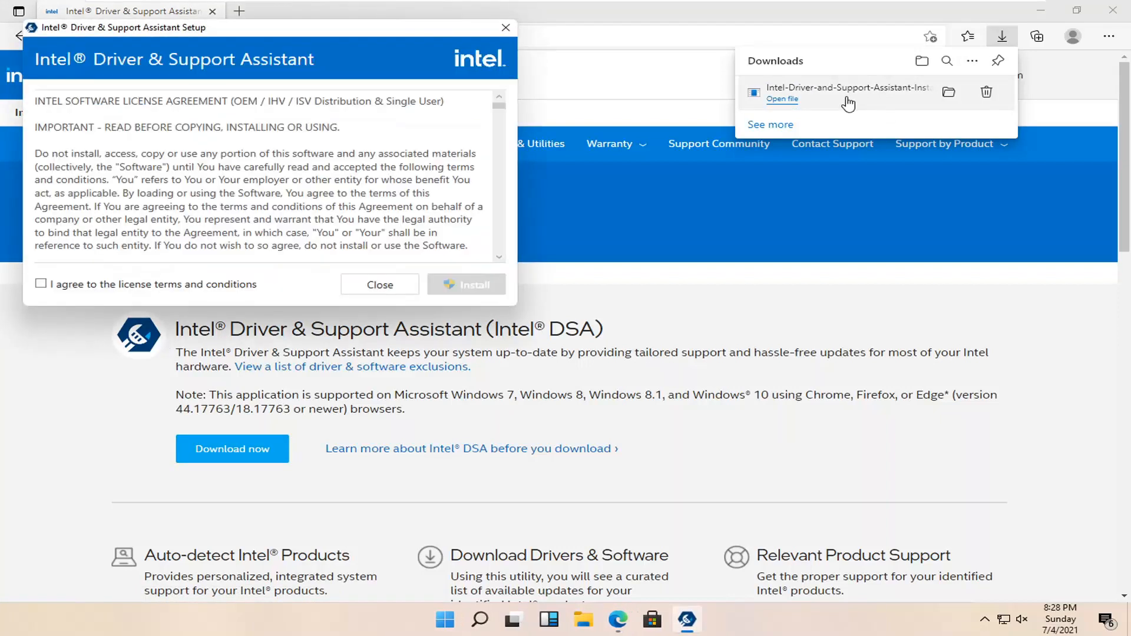
pyautogui.click(41, 283)
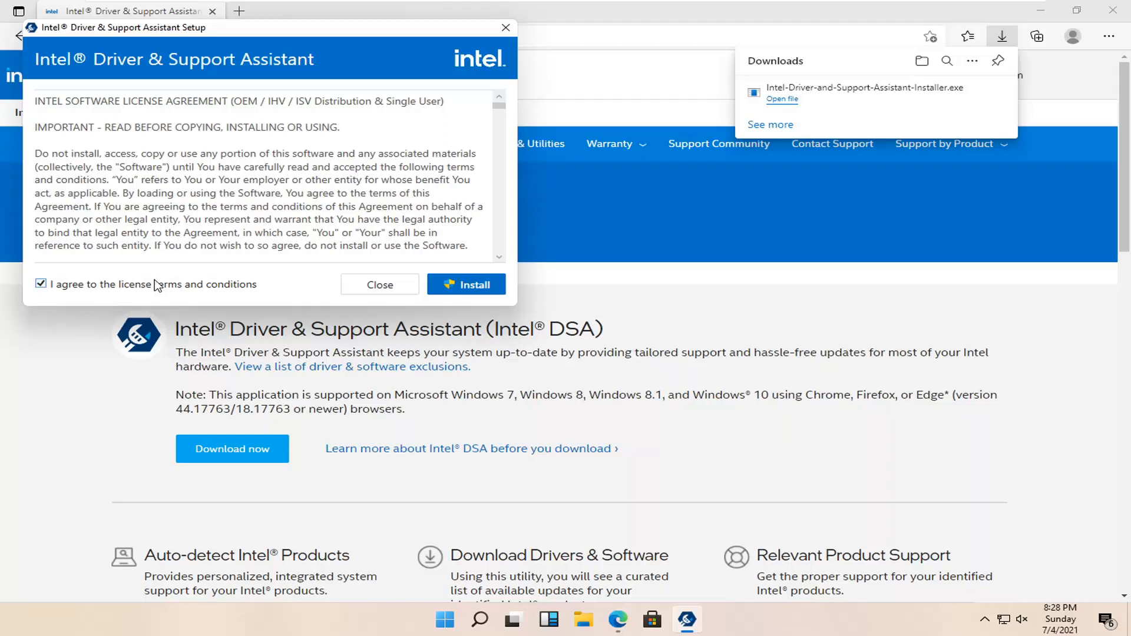
pyautogui.click(466, 284)
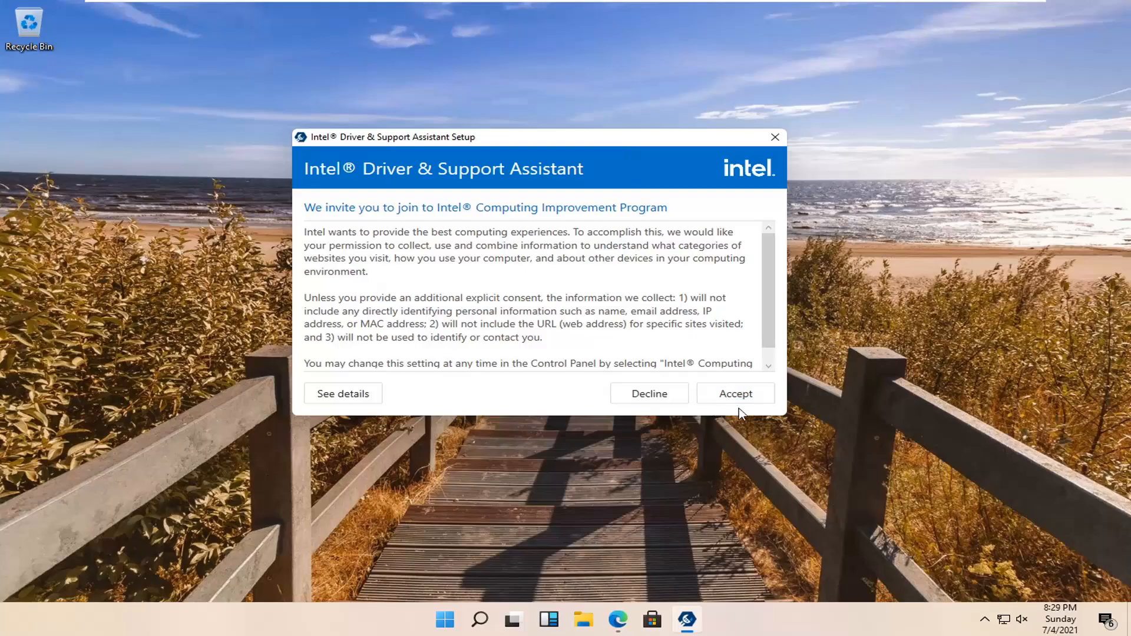
# Accept the Computing Improvement Program and approve the User Account Control prompt
pyautogui.click(734, 393)
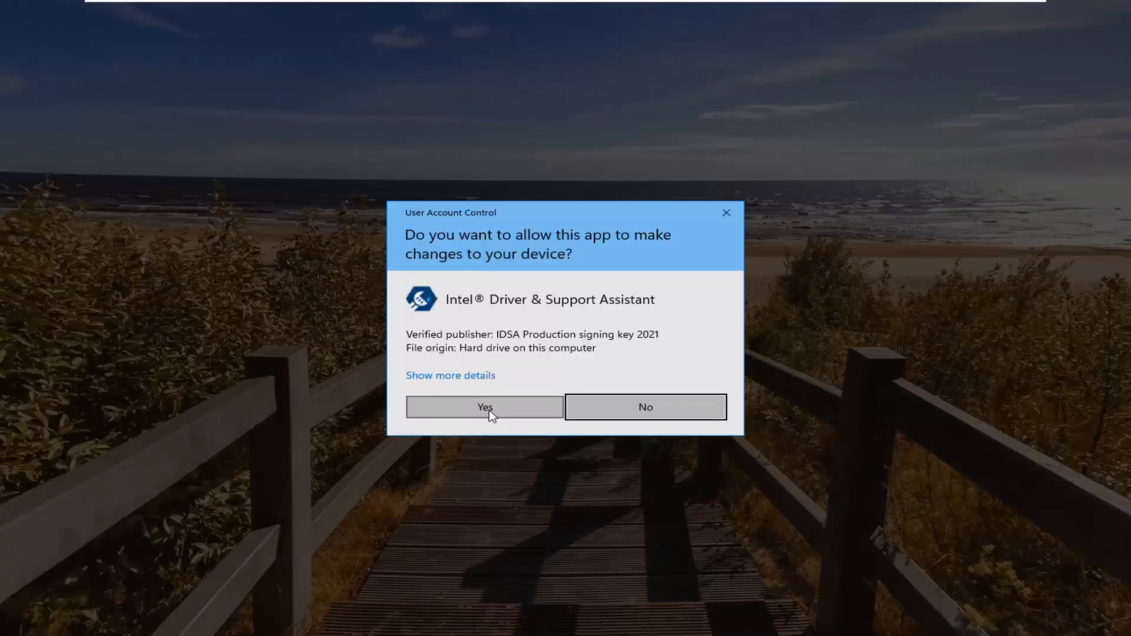
pyautogui.click(484, 407)
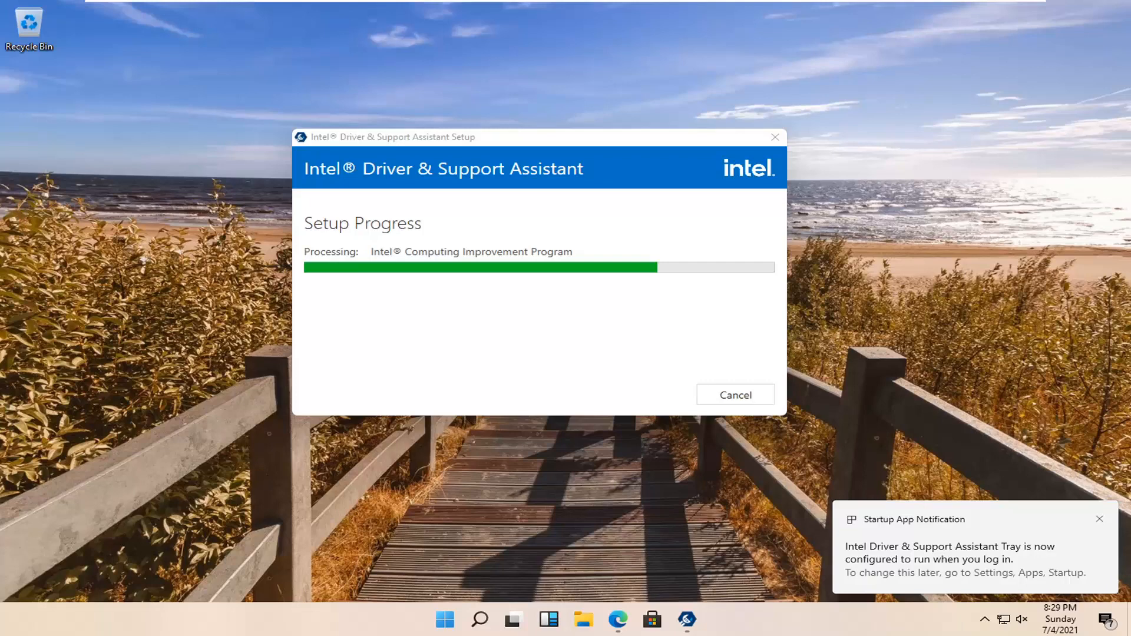
# Wait for setup progress to finish until the Restart Required screen appears
pyautogui.click(1100, 518)
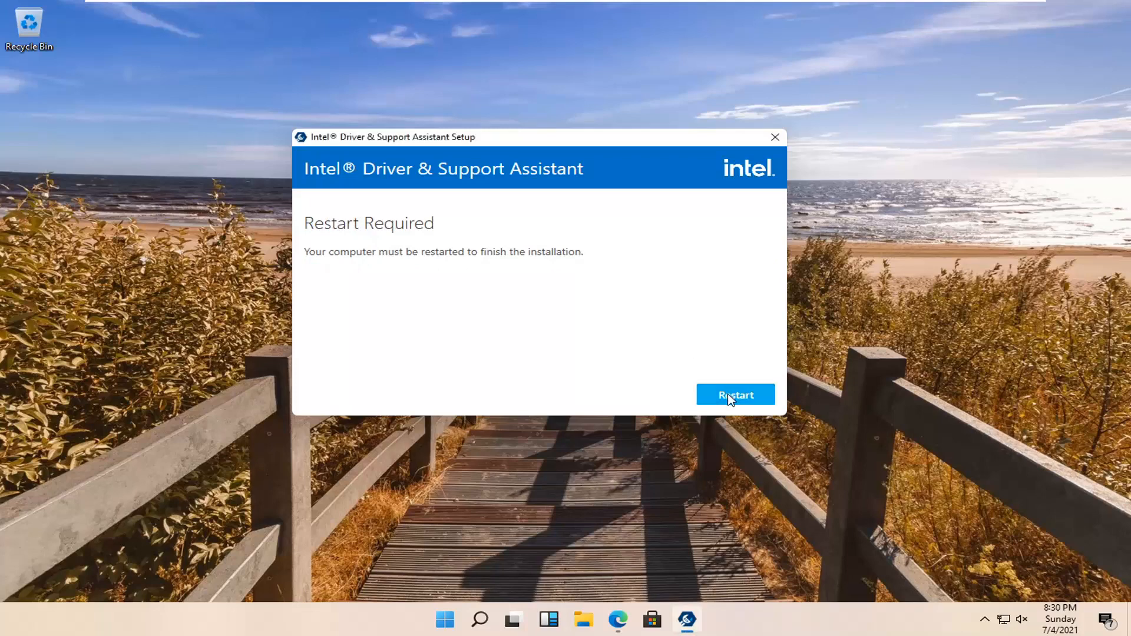
# Confirm Restart on the Restart Required screen and close the setup window
pyautogui.click(735, 395)
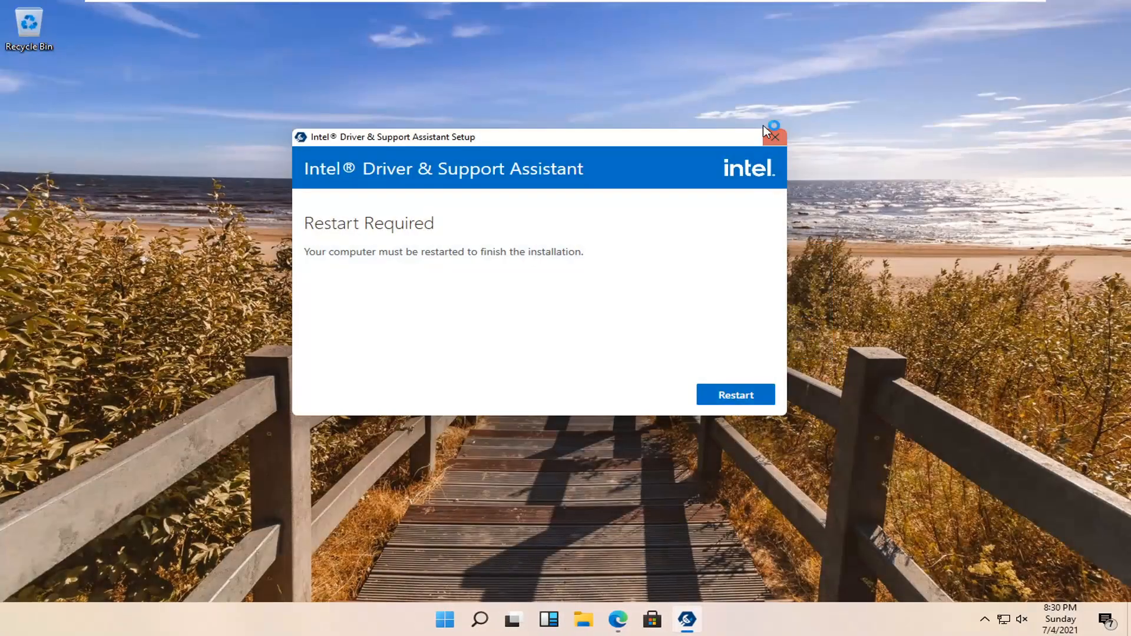
pyautogui.click(734, 394)
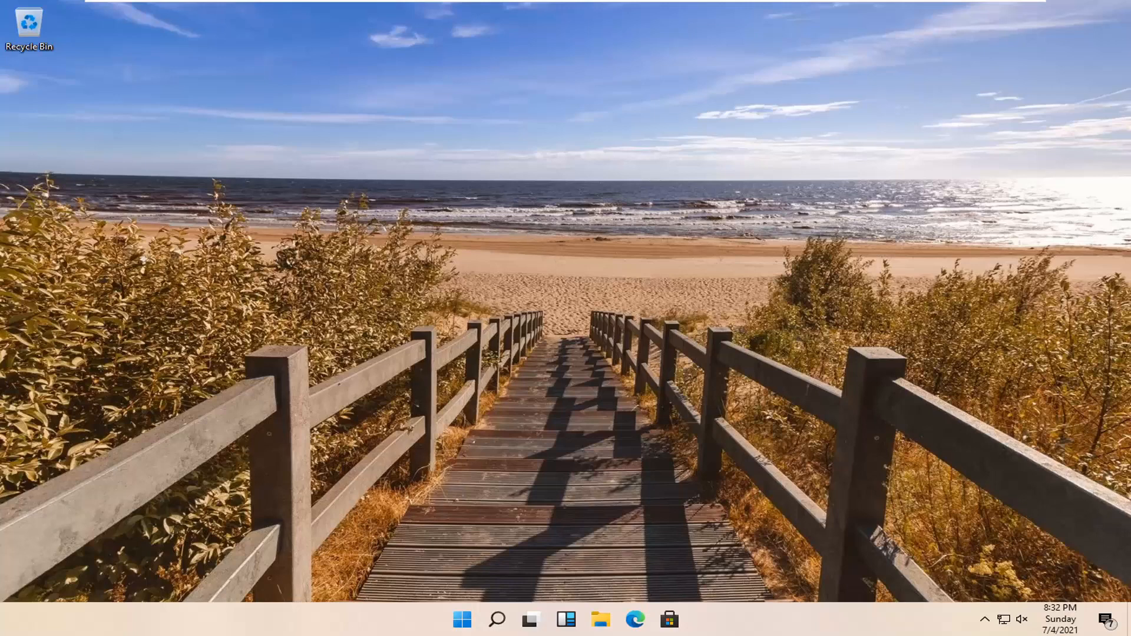
pyautogui.moveTo(1003, 619)
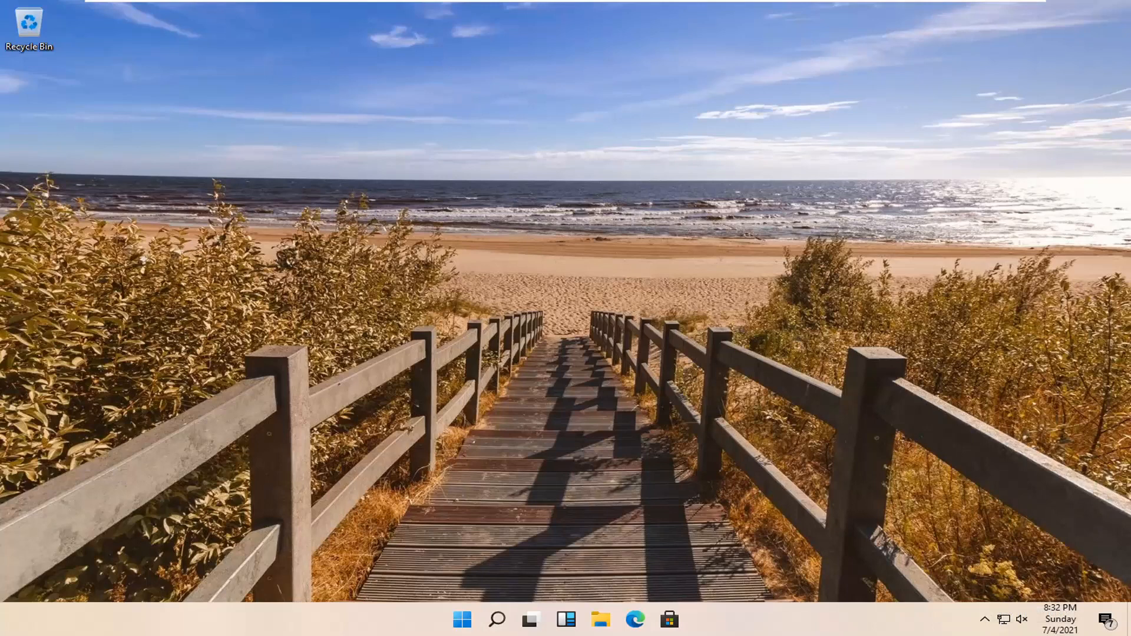
pyautogui.moveTo(472, 275)
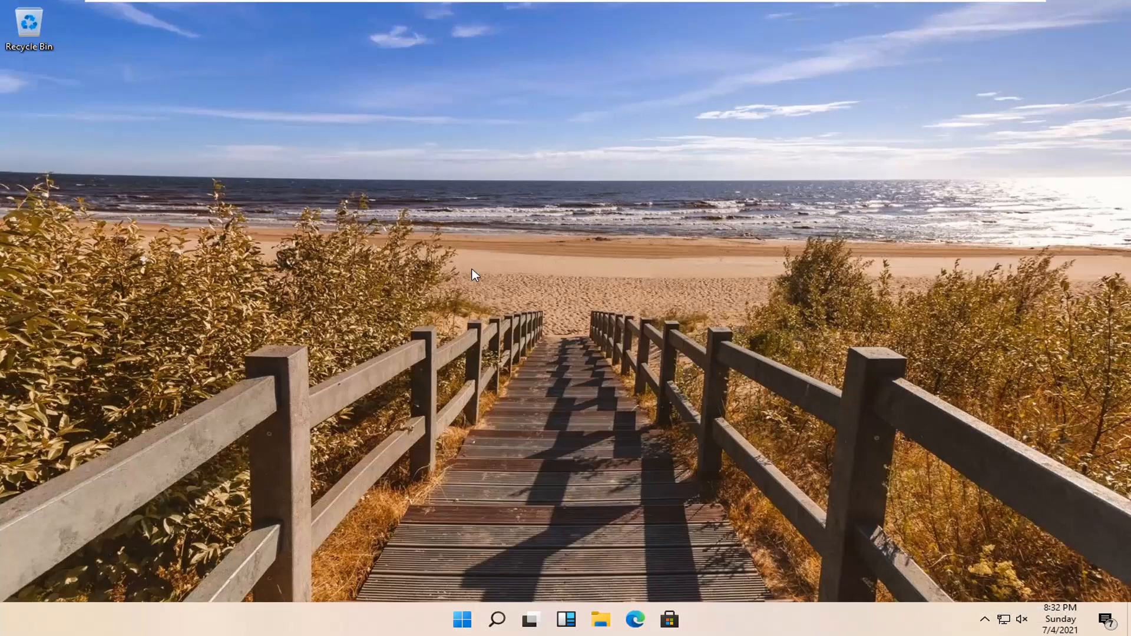
pyautogui.moveTo(559, 314)
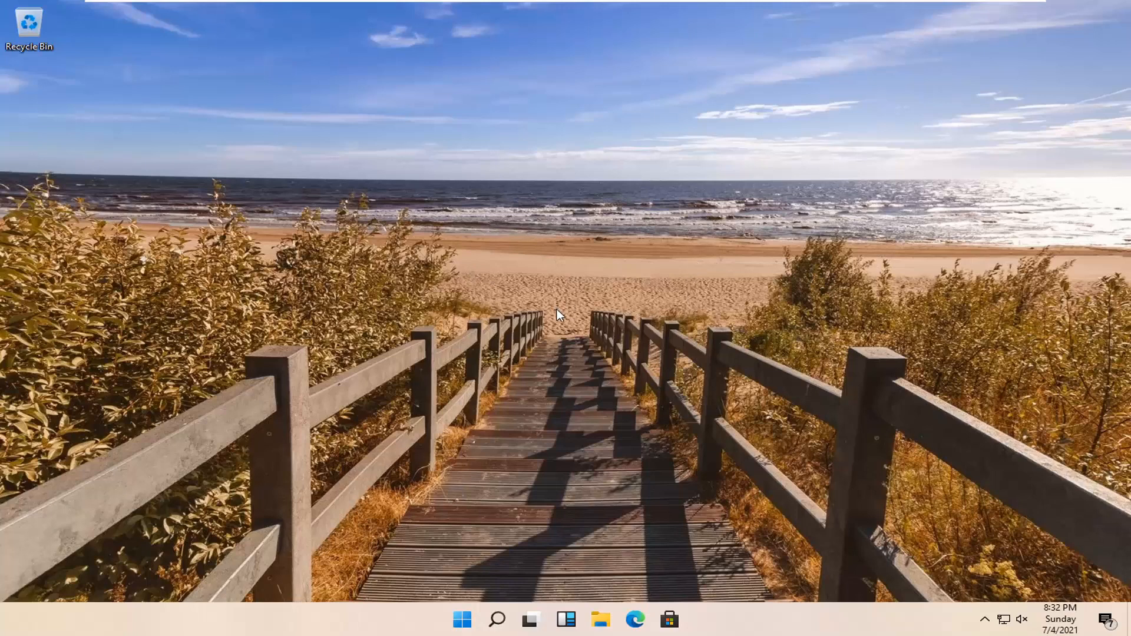
pyautogui.moveTo(520, 310)
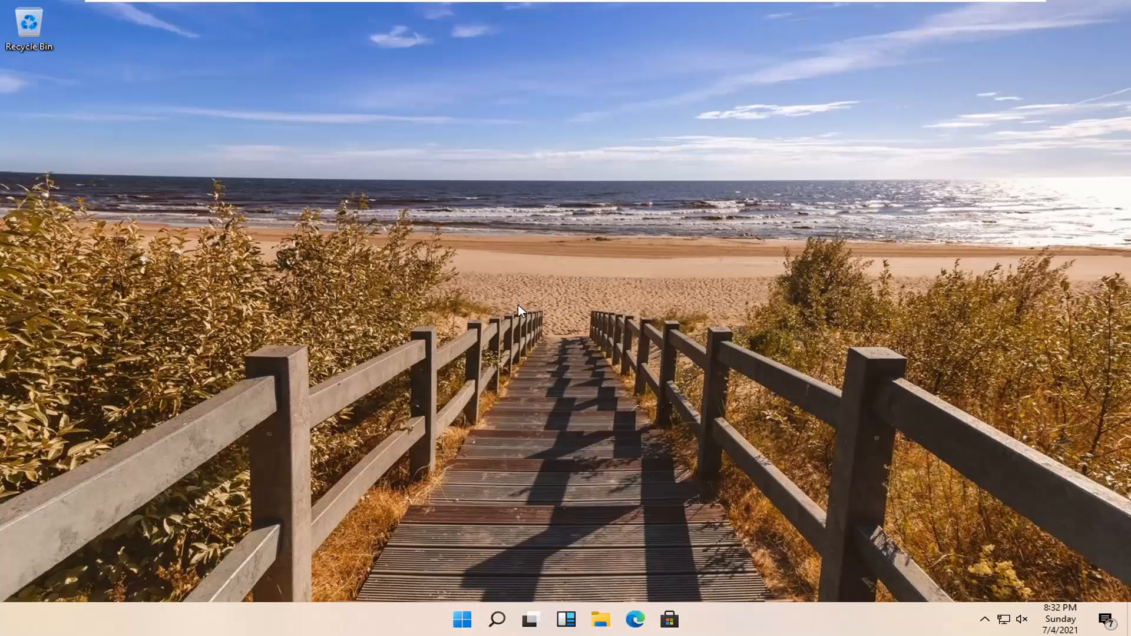